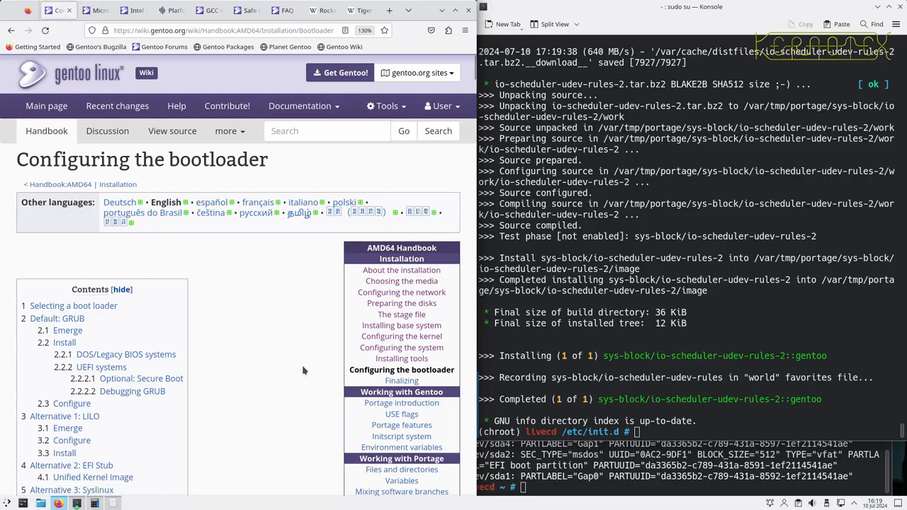
Scroll to the handbook's GRUB Emerge section and select the sys-boot/grub emerge command
scroll("down", 3)
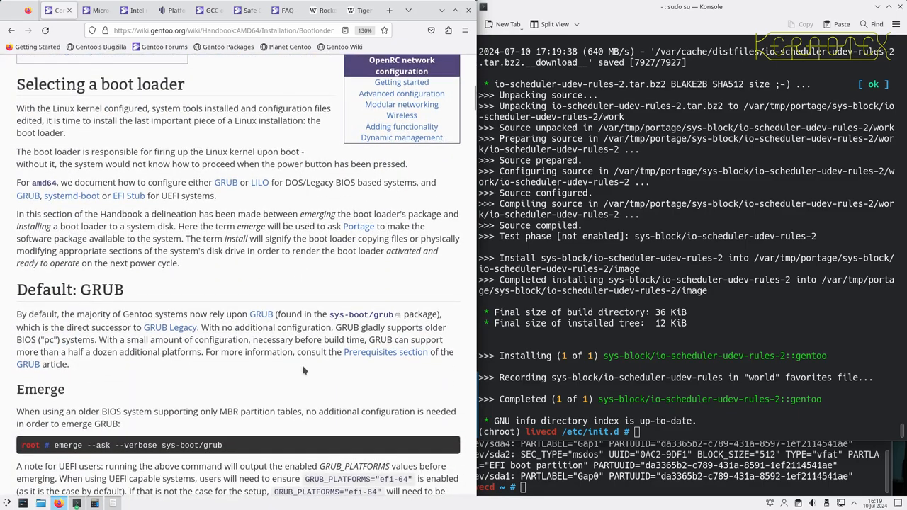
scroll("down", 3)
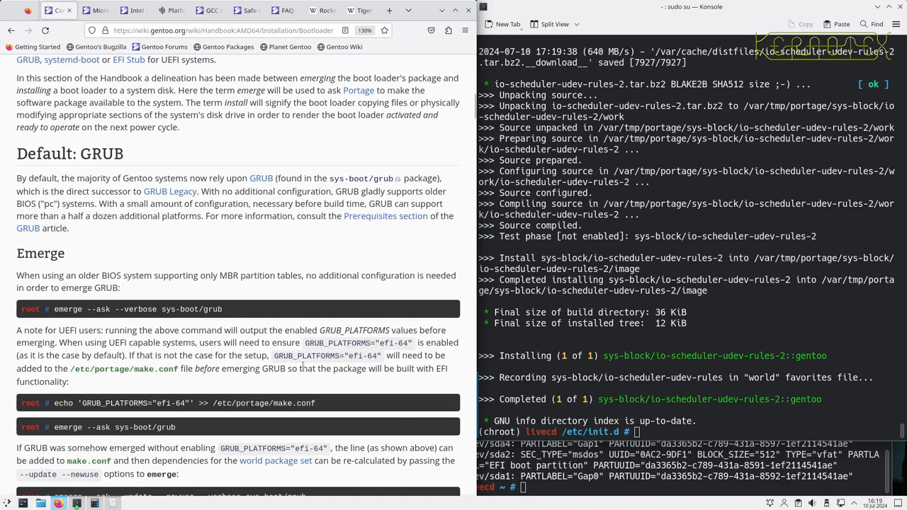
double_click(79, 309)
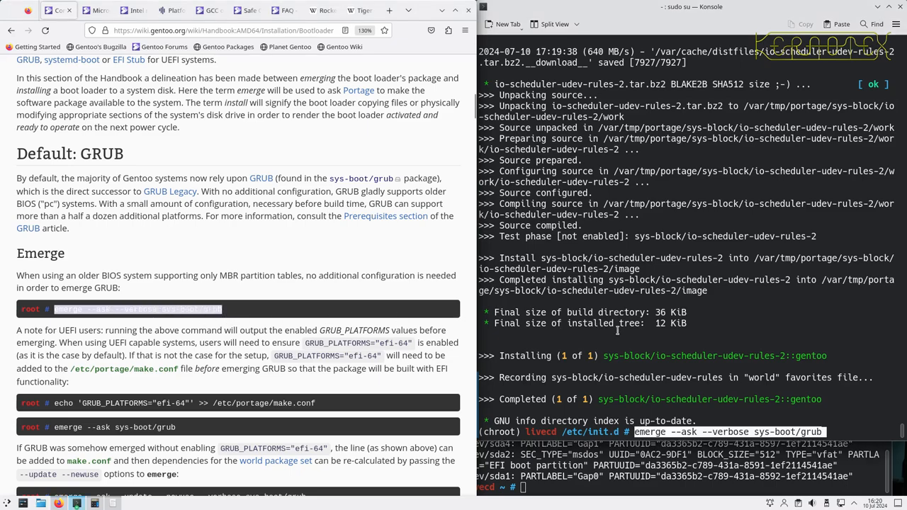
Run emerge --ask --verbose sys-boot/grub, accept the merge, then interrupt the build
key("Return")
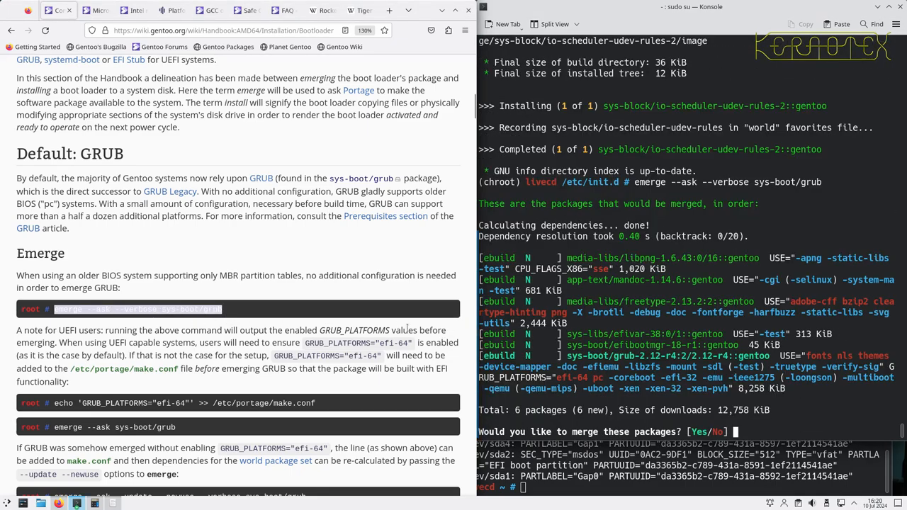
mouse_move(396, 329)
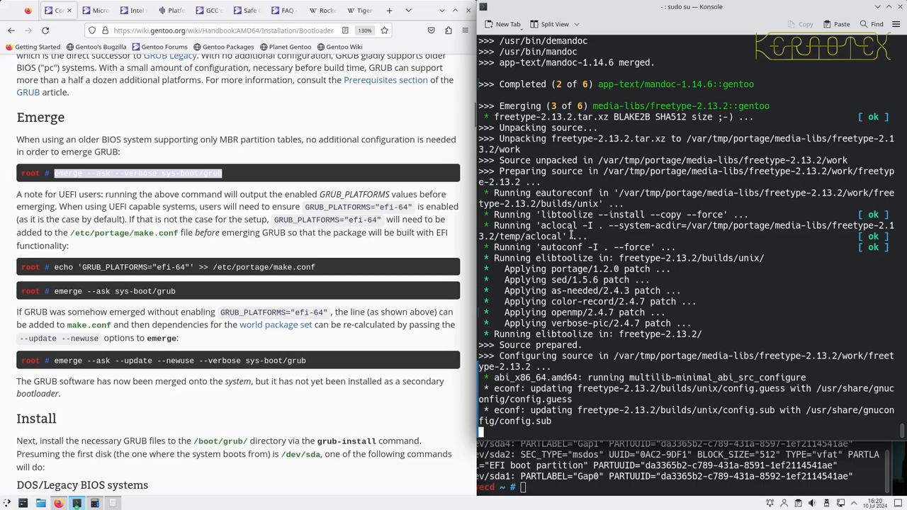
left_click(8, 503)
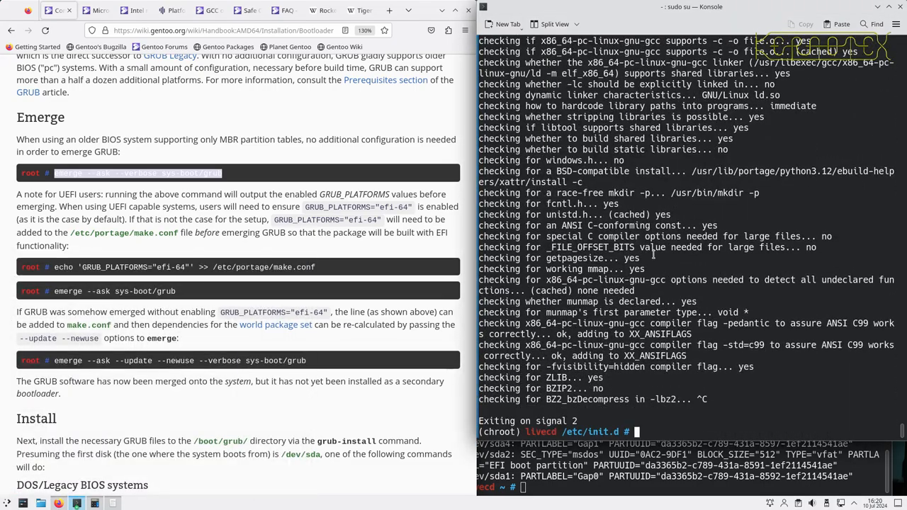
mouse_move(90, 280)
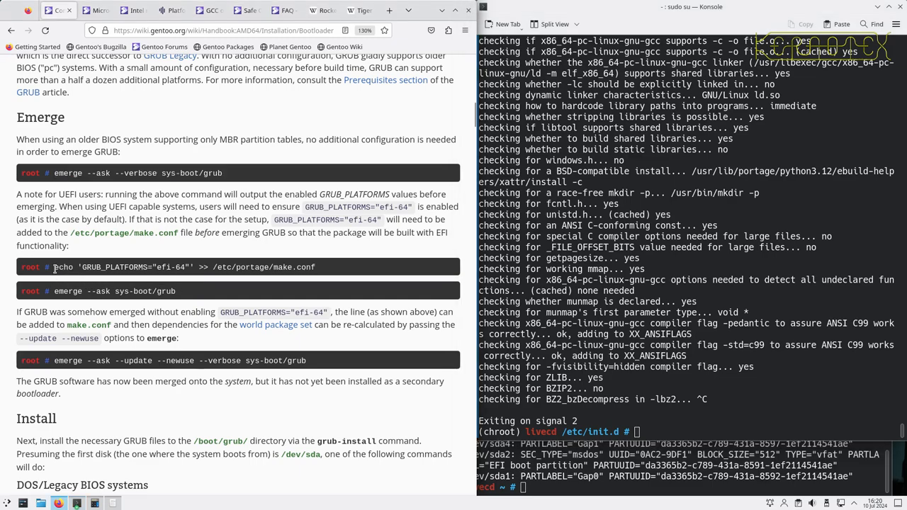
Rerun the GRUB emerge, note GRUB_PLATFORMS efi-64, decline with n, and begin vi /etc/portage/
left_click_drag(53, 266, 315, 266)
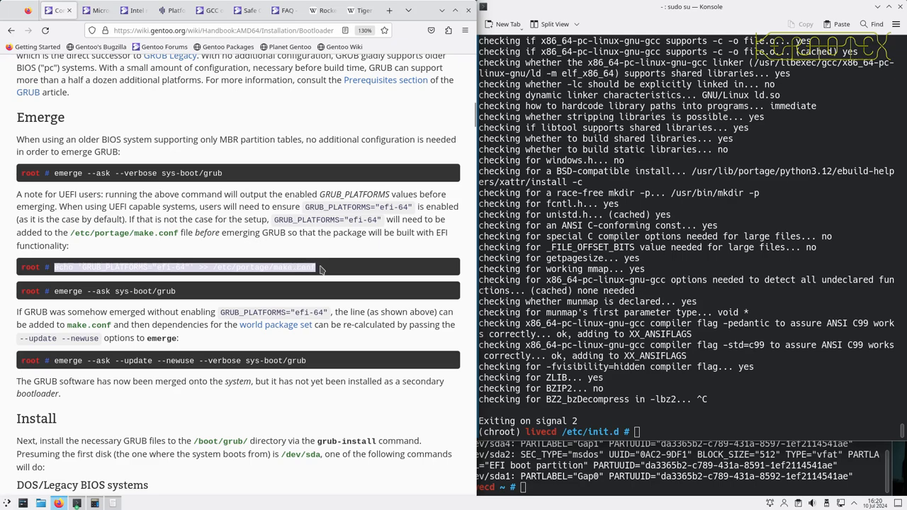
key("Return")
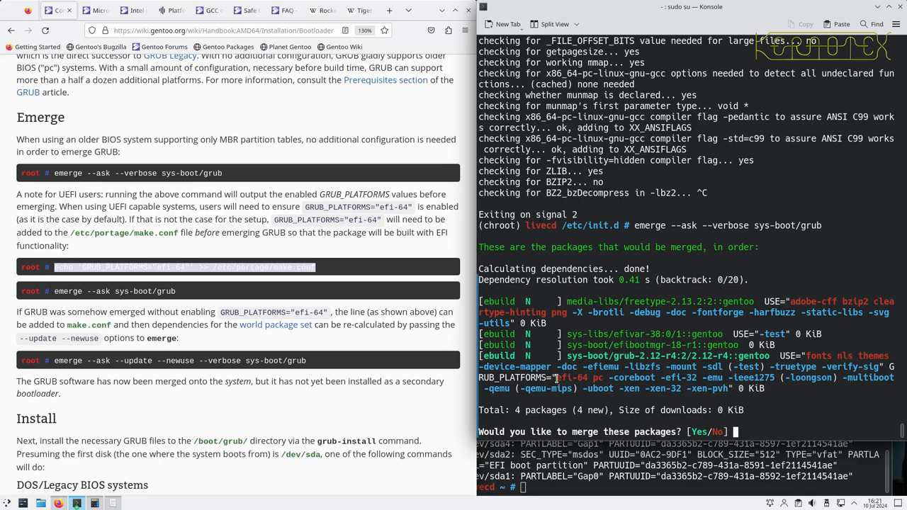
double_click(572, 377)
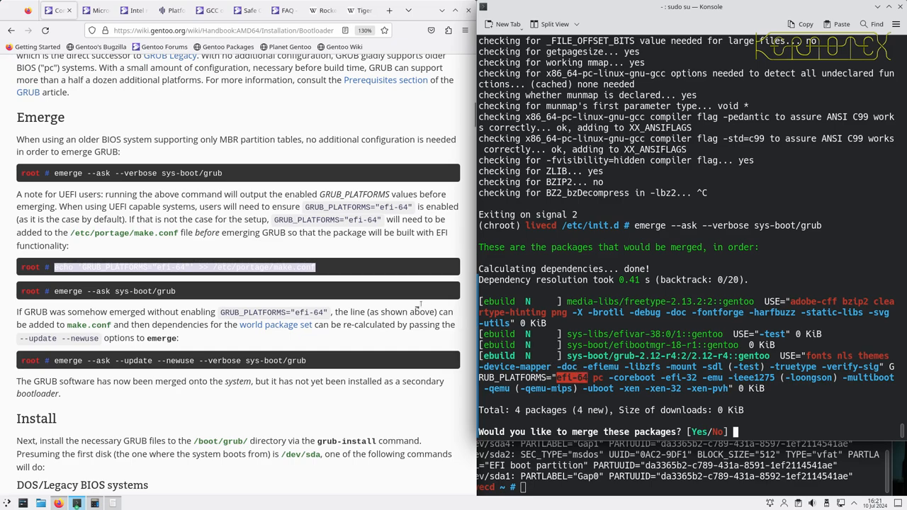
type("n")
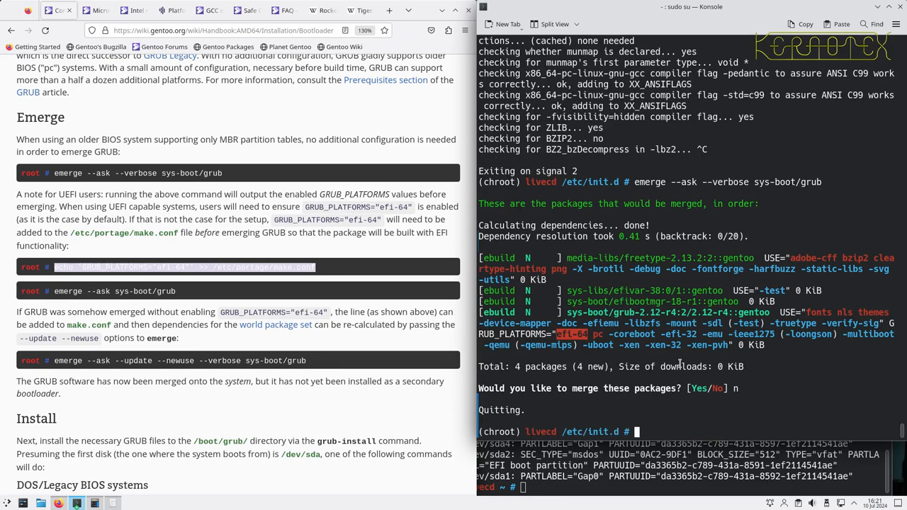
type("v")
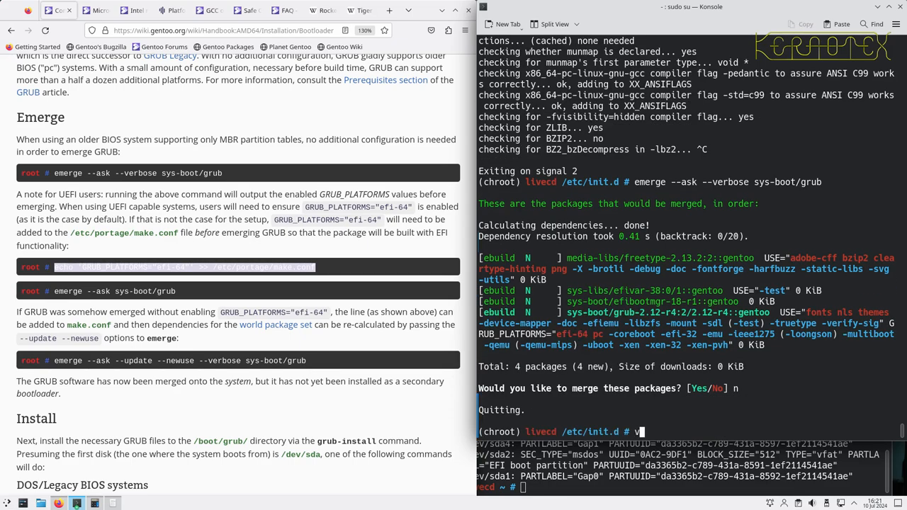
type("vi /etc/portage/")
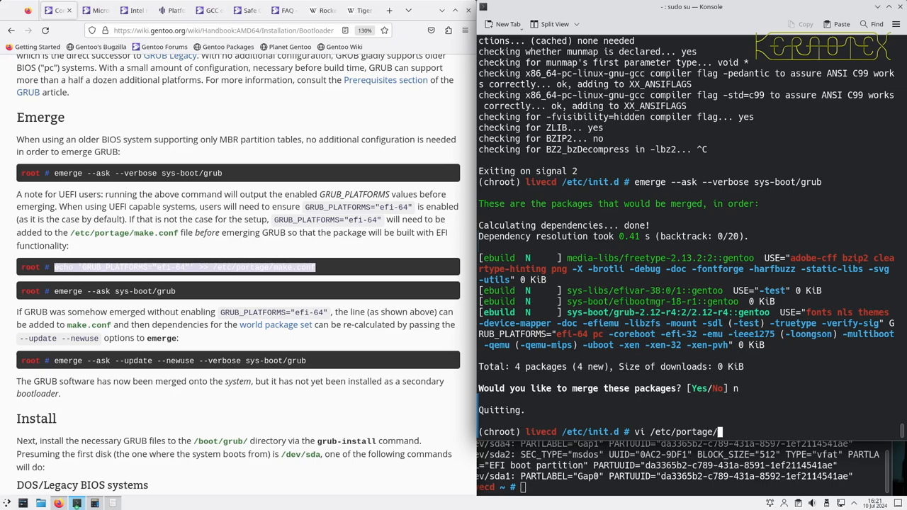
Add GRUB_PLATFORMS="efi-64" to /etc/portage/make.conf in vi and save it
type("make.")
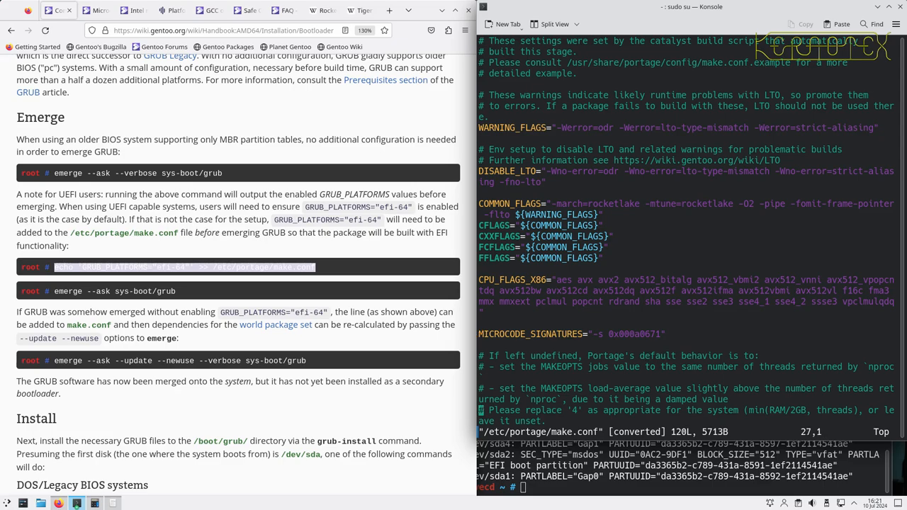
scroll("down", 3)
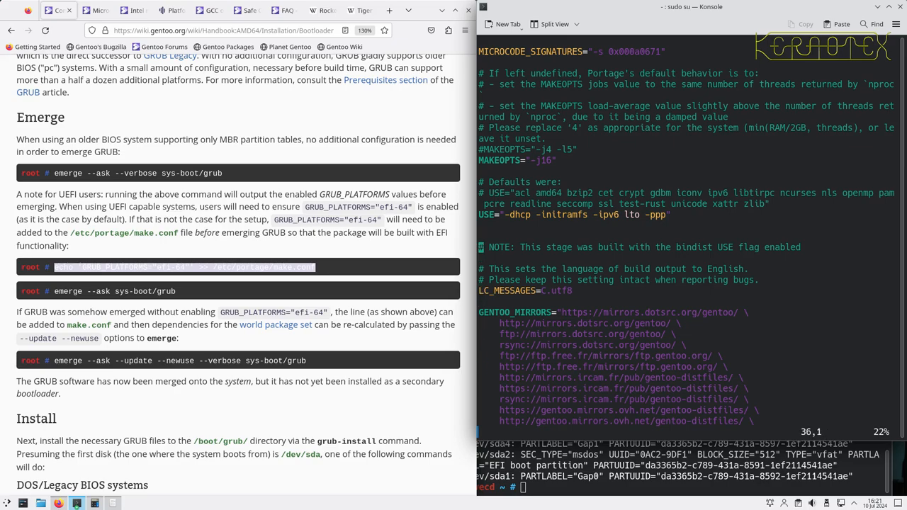
mouse_move(646, 356)
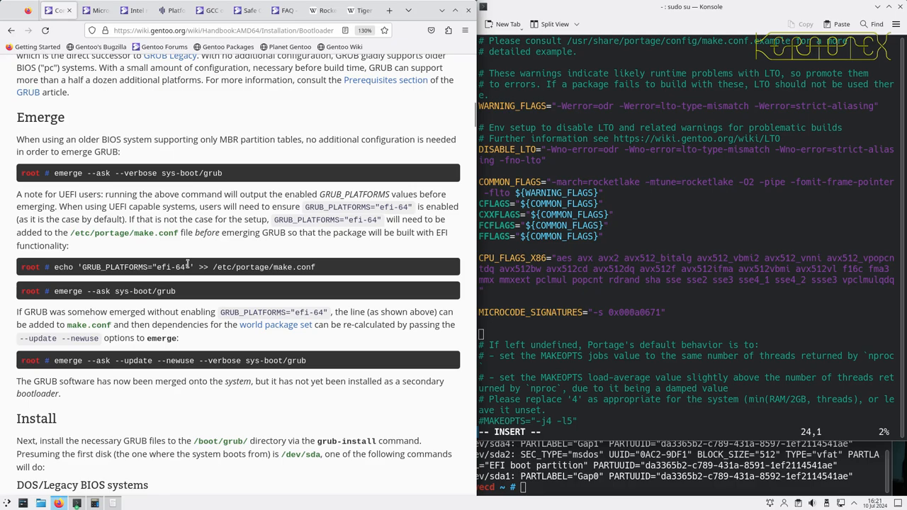
mouse_move(80, 266)
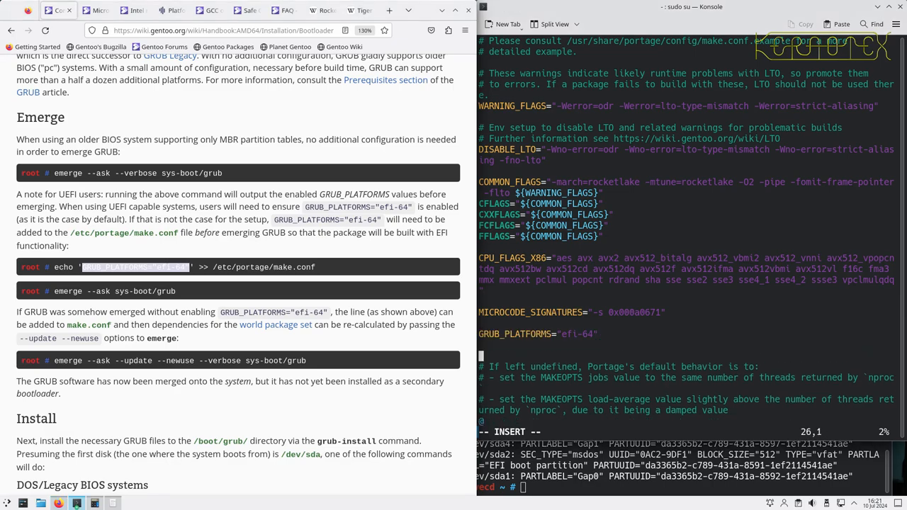
key("Return")
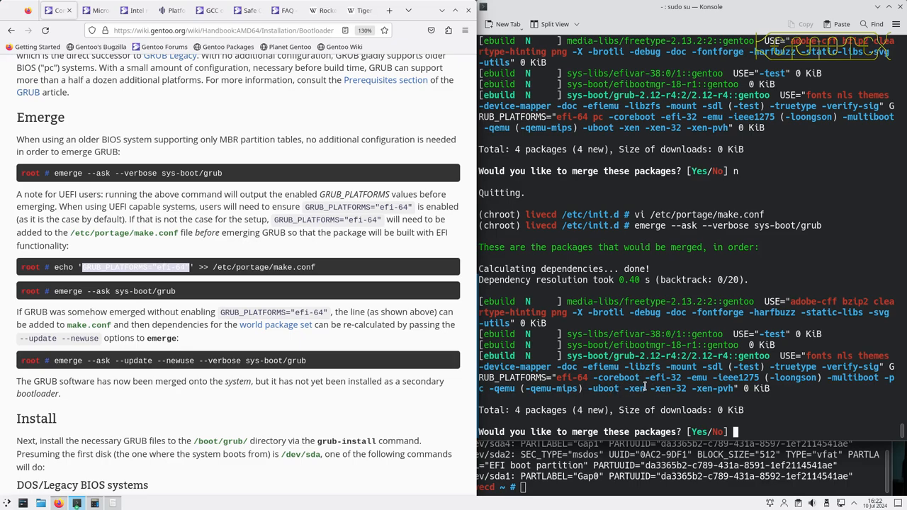
mouse_move(870, 388)
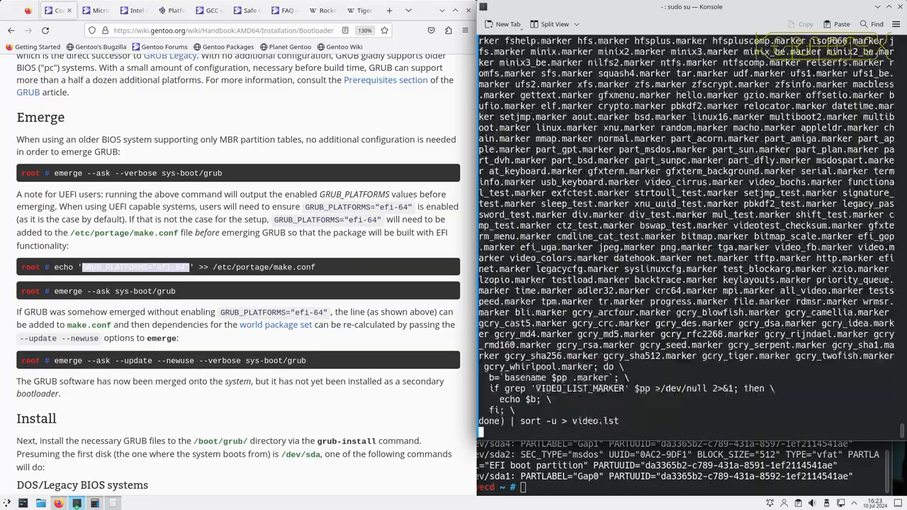
Let the sys-boot/grub merge with EFI support compile through to completion
scroll("down", 3)
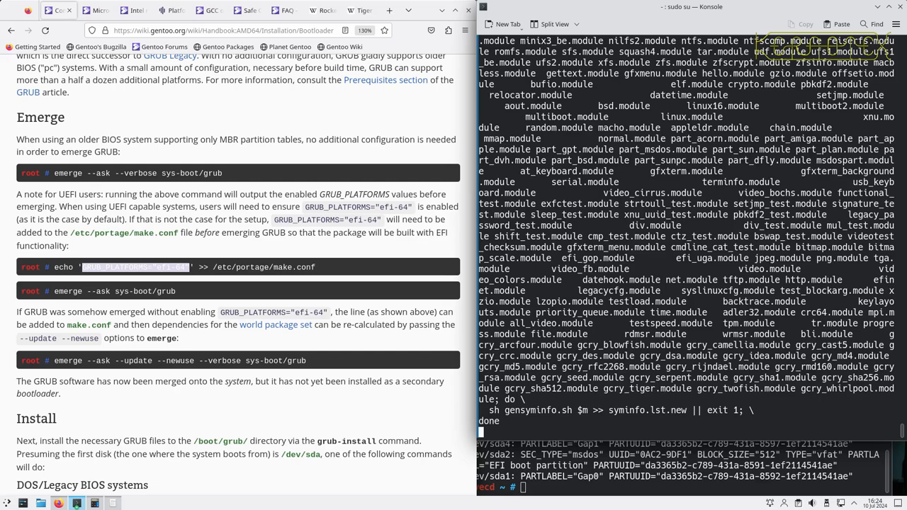
mouse_move(641, 323)
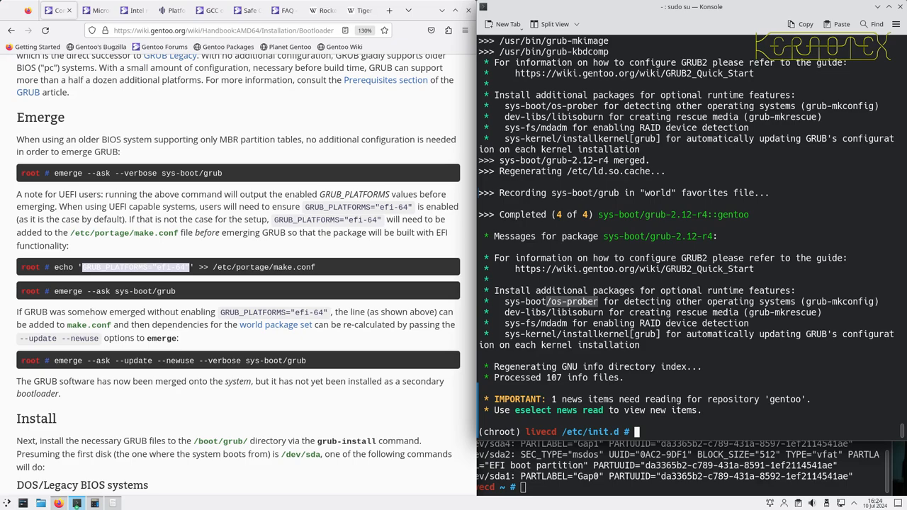
Run eselect news read 15 and read through the GRUB upgrades news item
type("m")
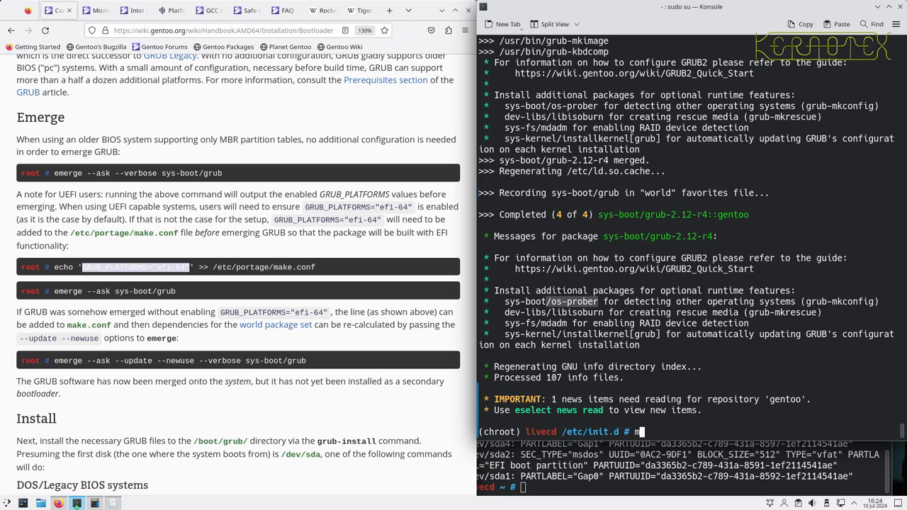
type("esee")
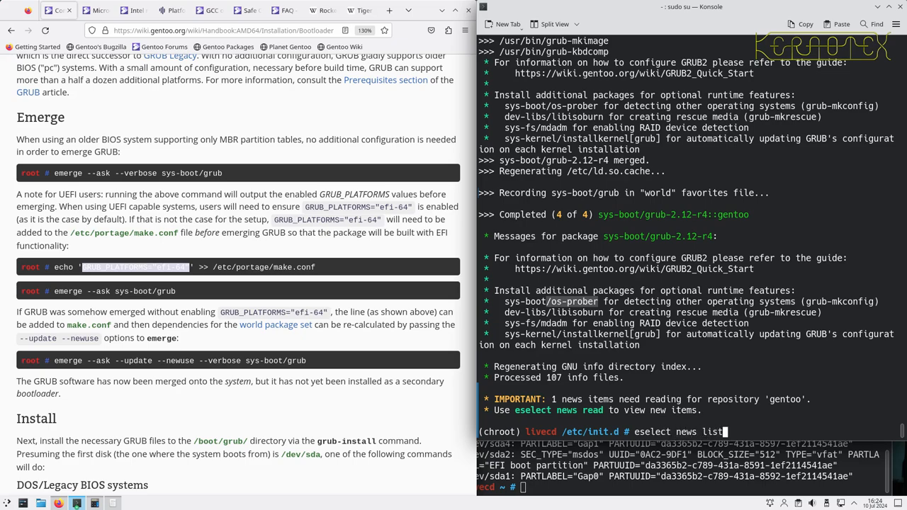
key("Return")
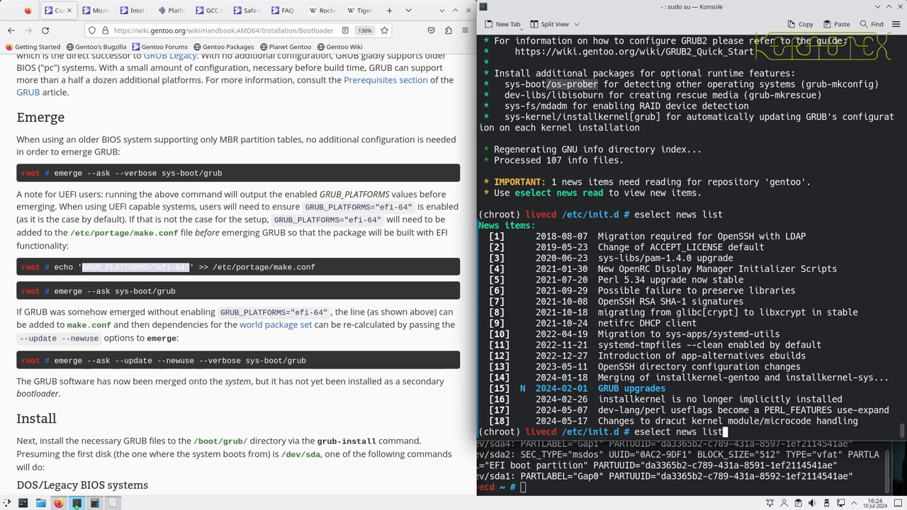
key("BackSpace")
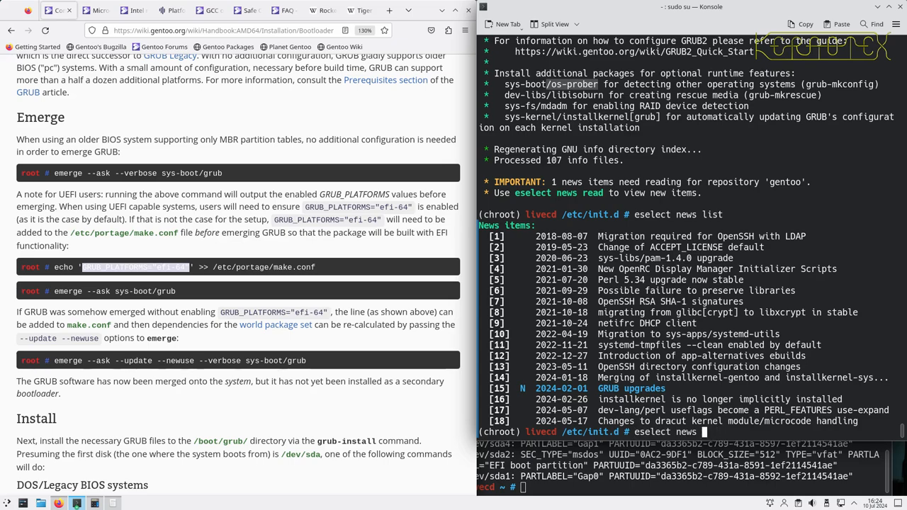
type("read")
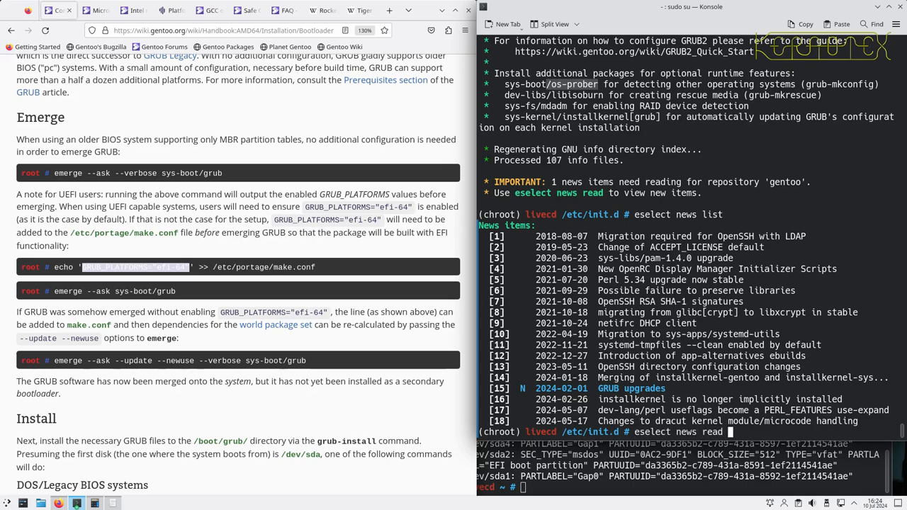
type("15")
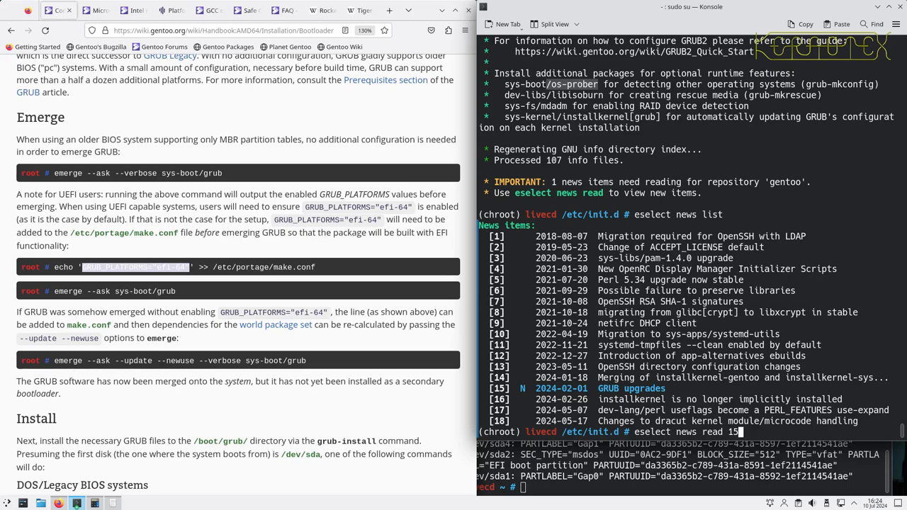
key("Return")
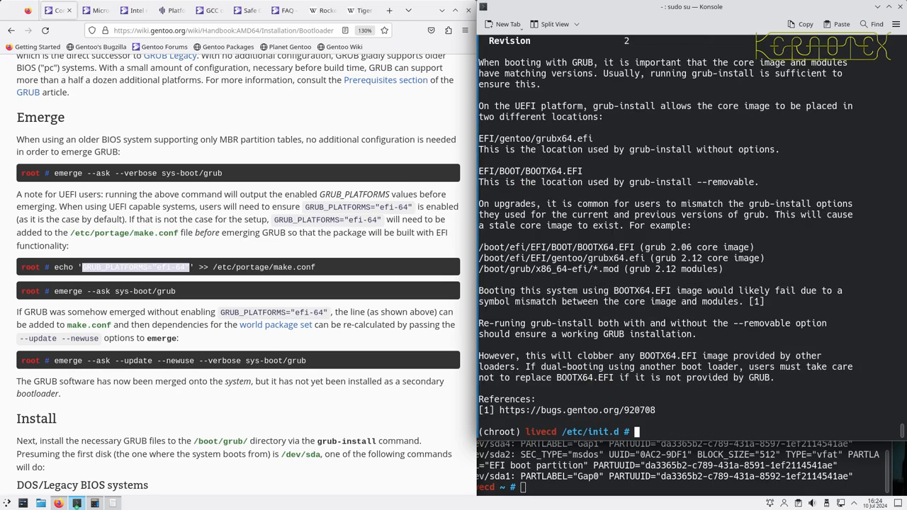
mouse_move(547, 187)
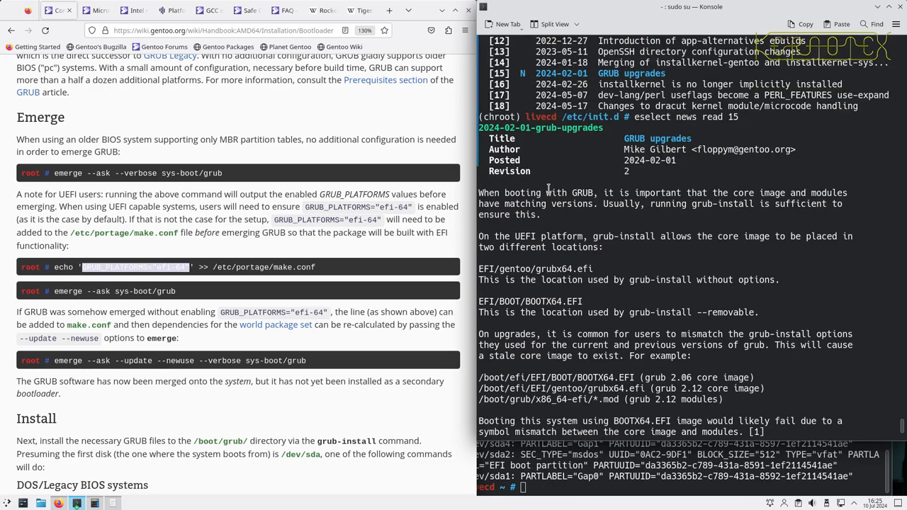
scroll("down", 3)
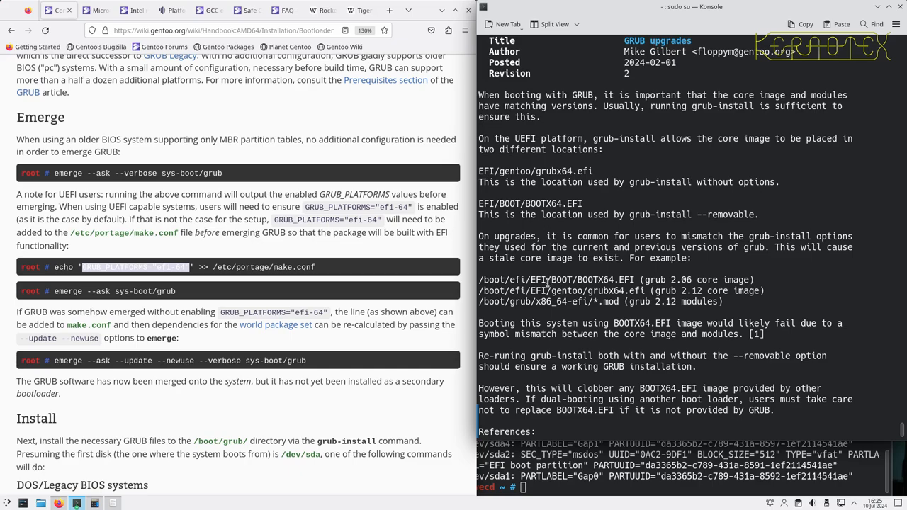
mouse_move(536, 300)
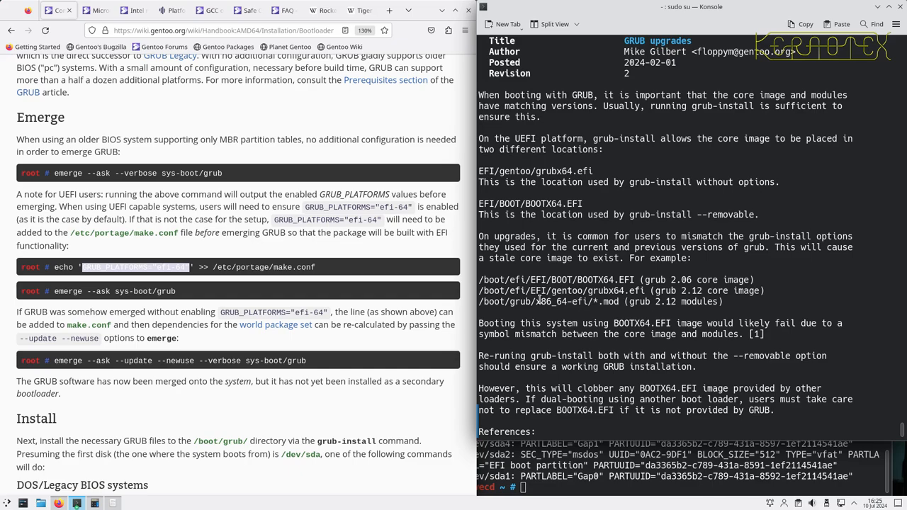
scroll("down", 3)
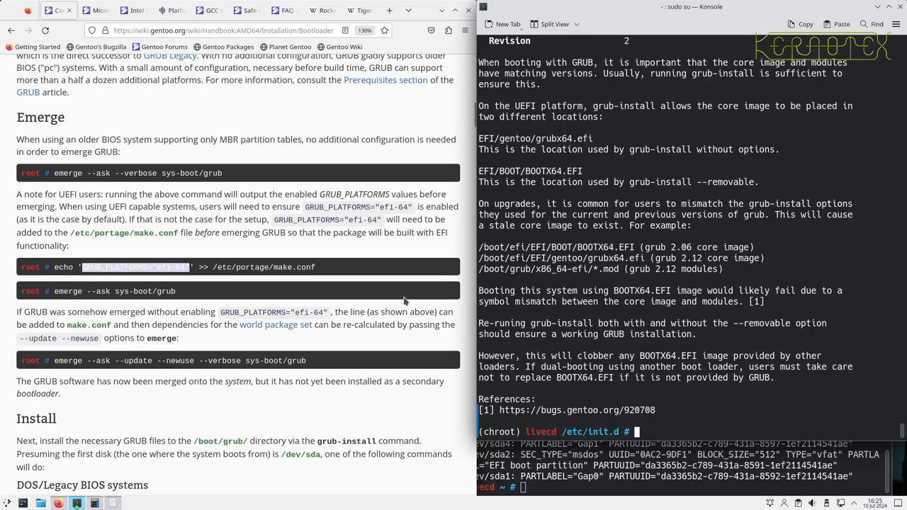
Run grub-install --efi-directory=/efi, installing GRUB for x86_64-efi without errors
scroll("down", 3)
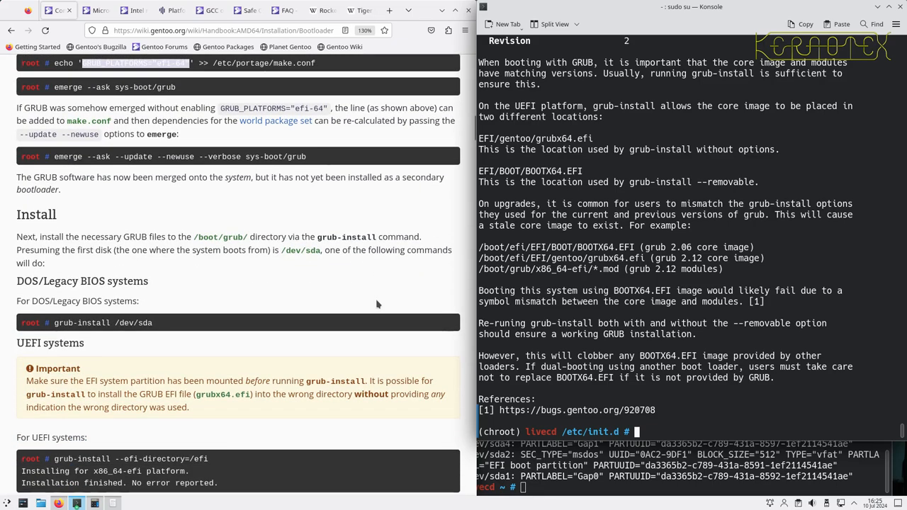
mouse_move(137, 312)
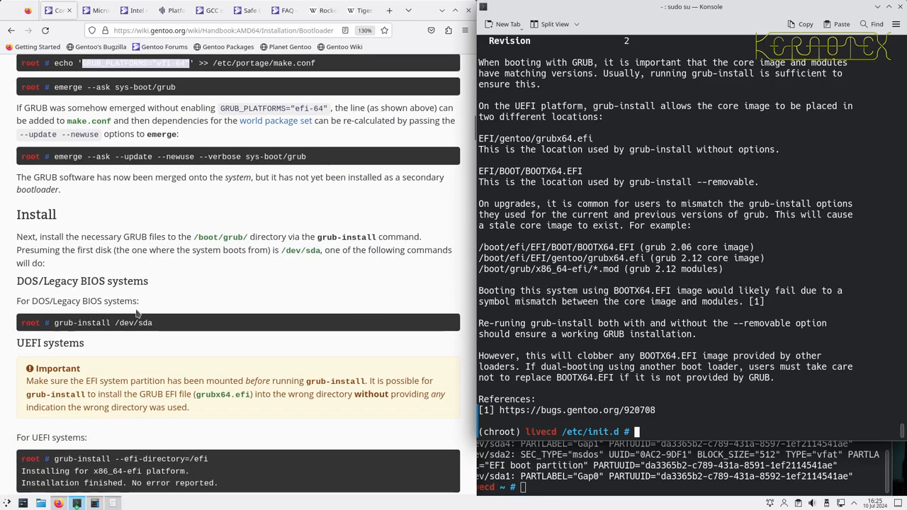
scroll("down", 3)
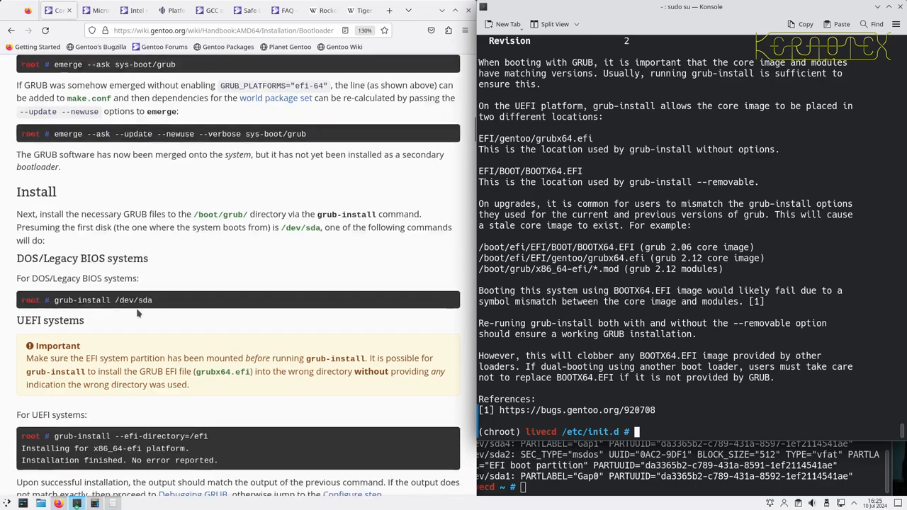
scroll("down", 3)
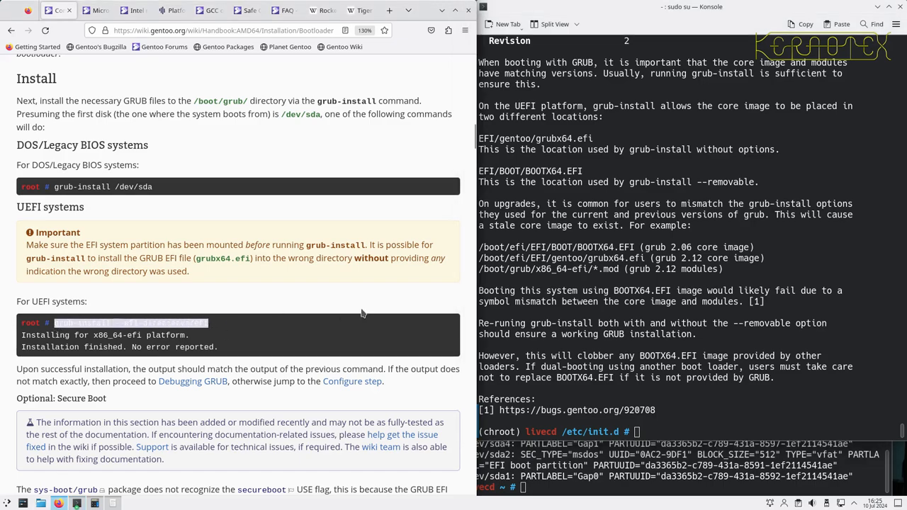
type("grub-install --efi-directory=/efi")
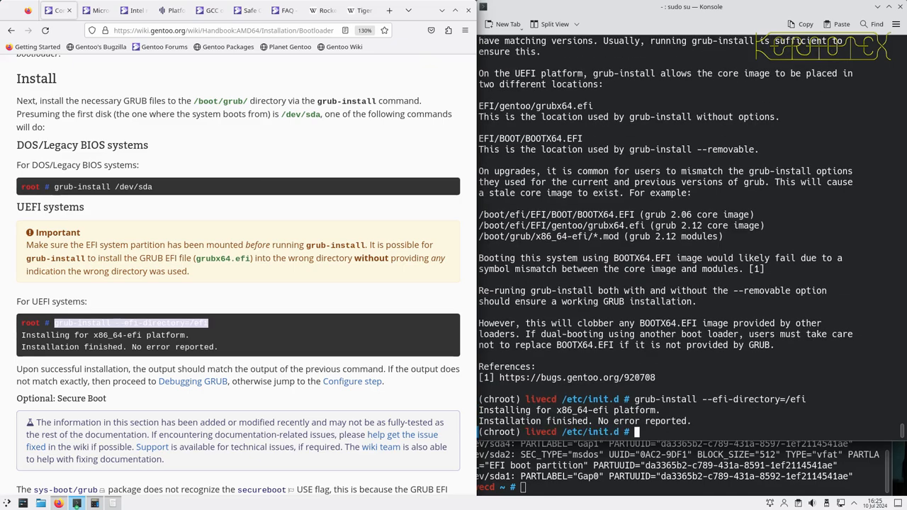
scroll("down", 3)
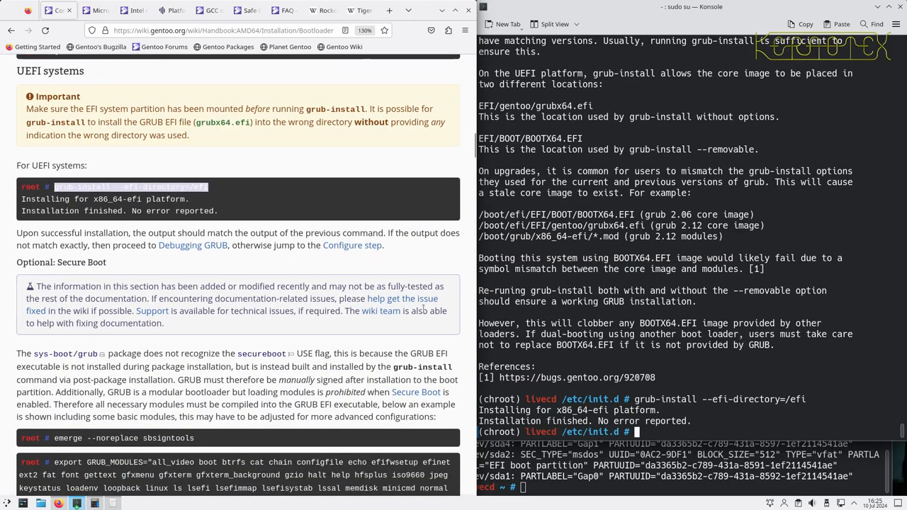
Scroll the handbook past Secure Boot and Debugging GRUB to the Configure section with grub-mkconfig
scroll("down", 3)
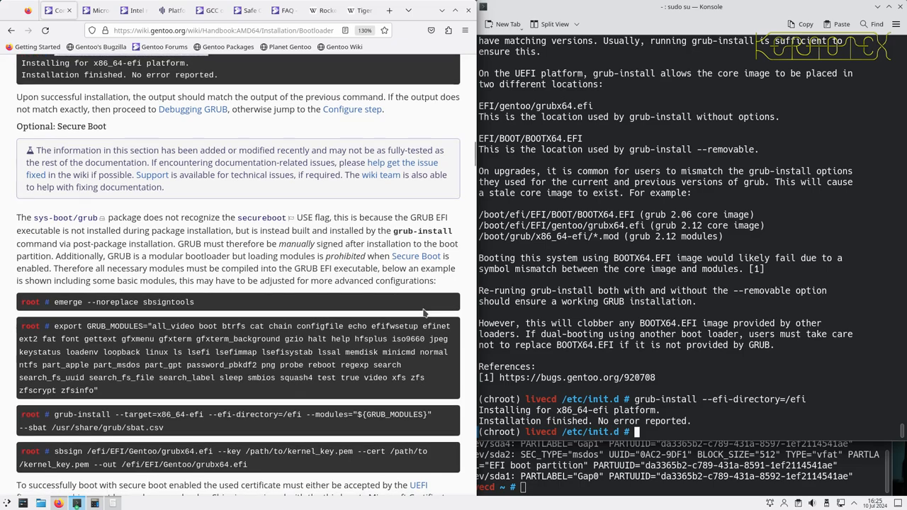
mouse_move(368, 338)
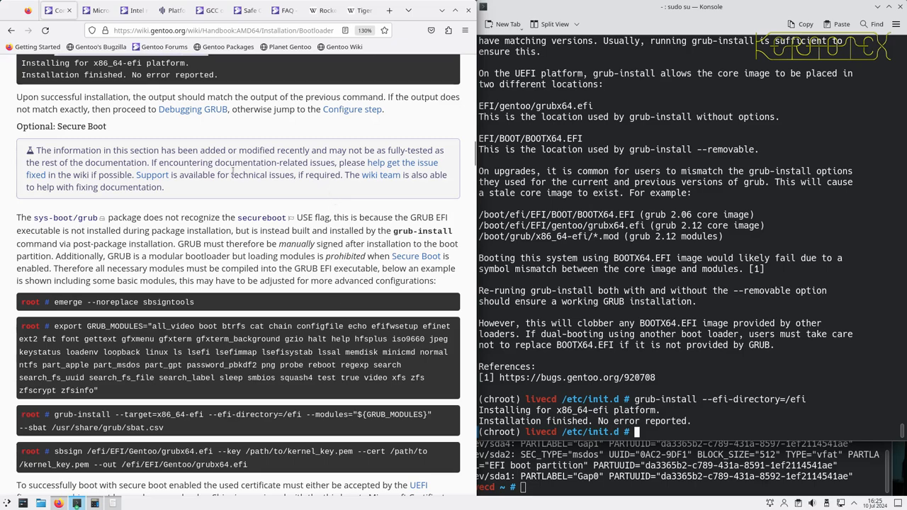
scroll("down", 3)
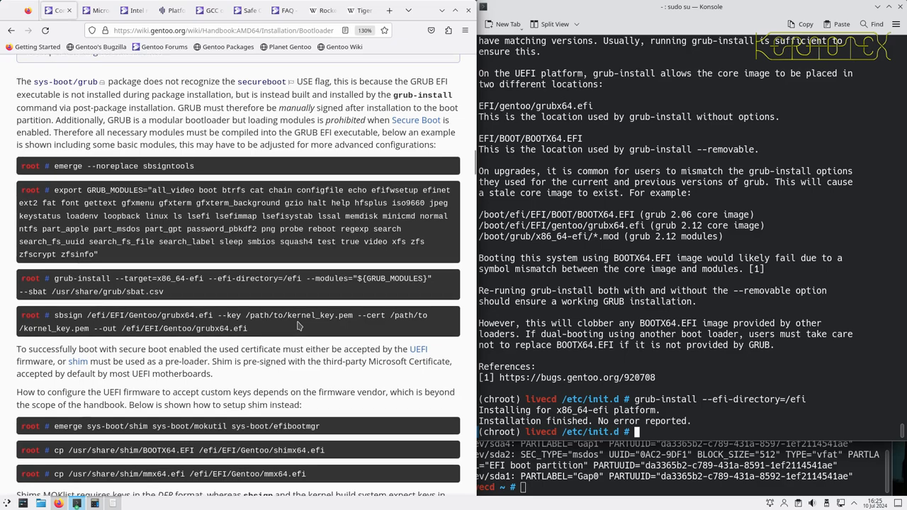
scroll("down", 3)
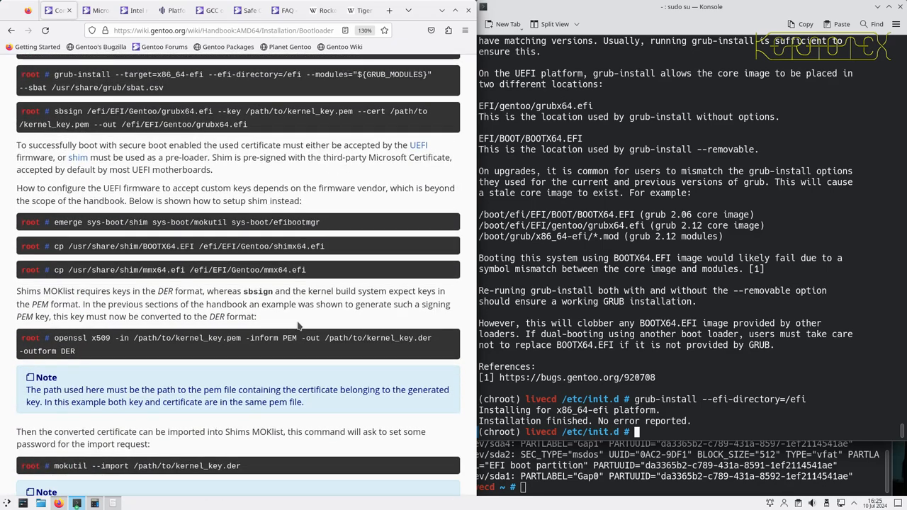
scroll("down", 3)
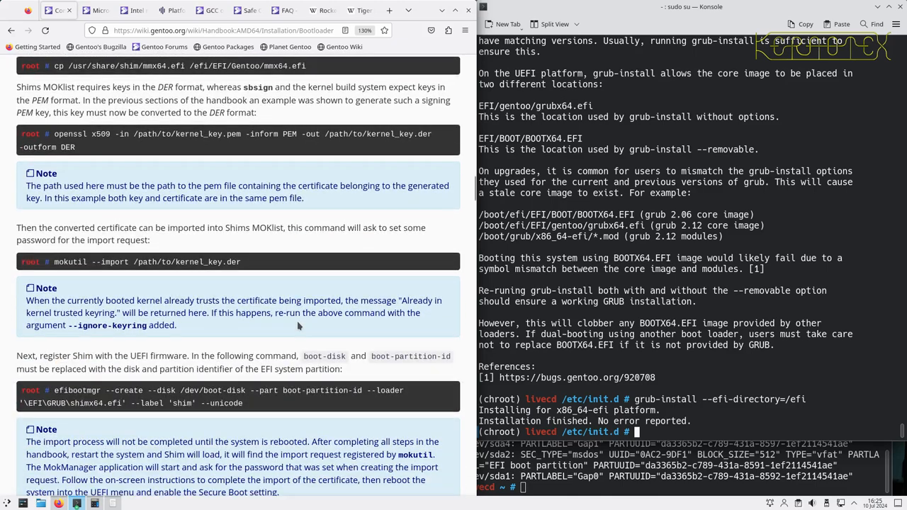
scroll("down", 3)
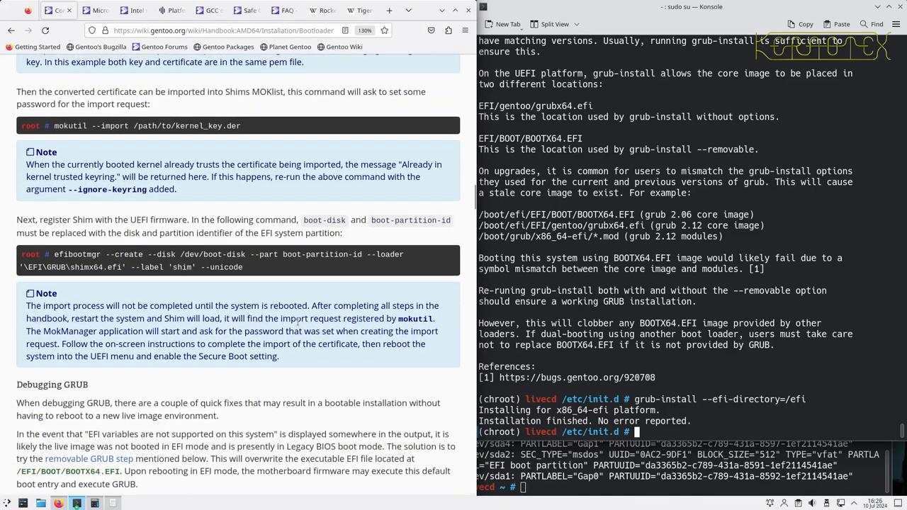
scroll("down", 3)
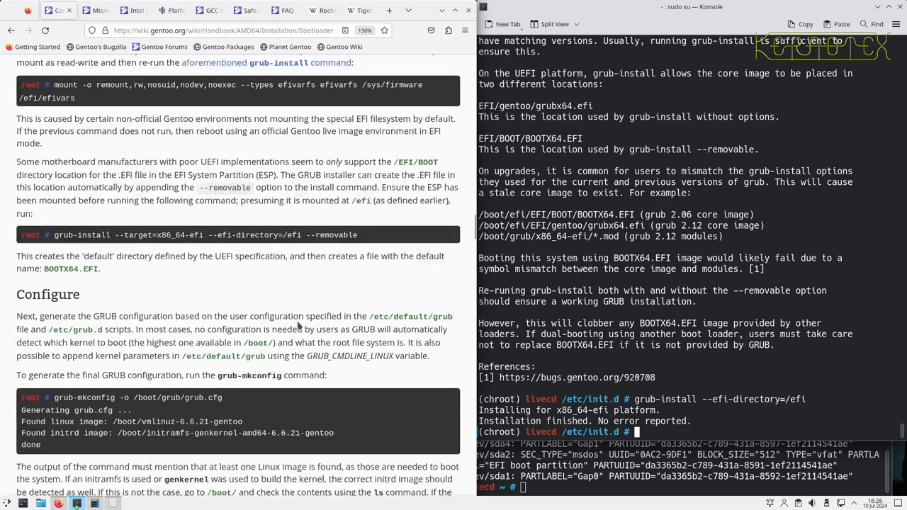
scroll("down", 3)
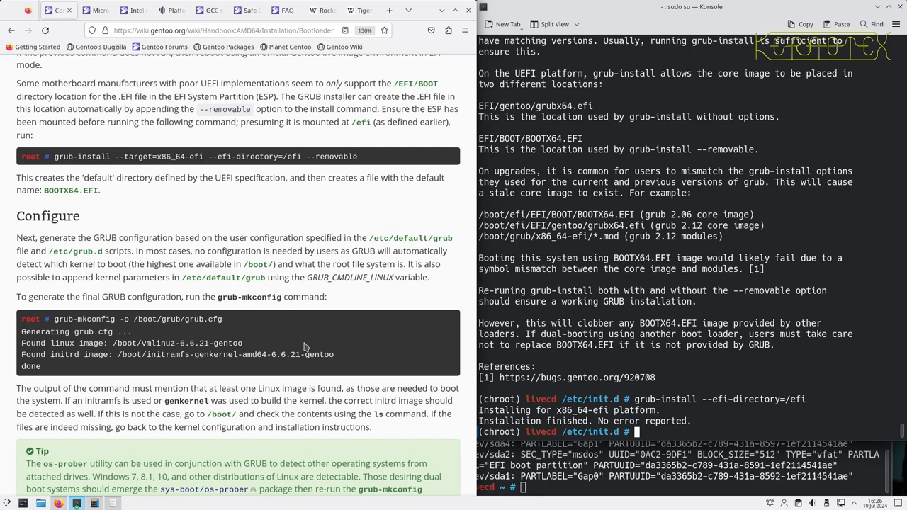
mouse_move(290, 331)
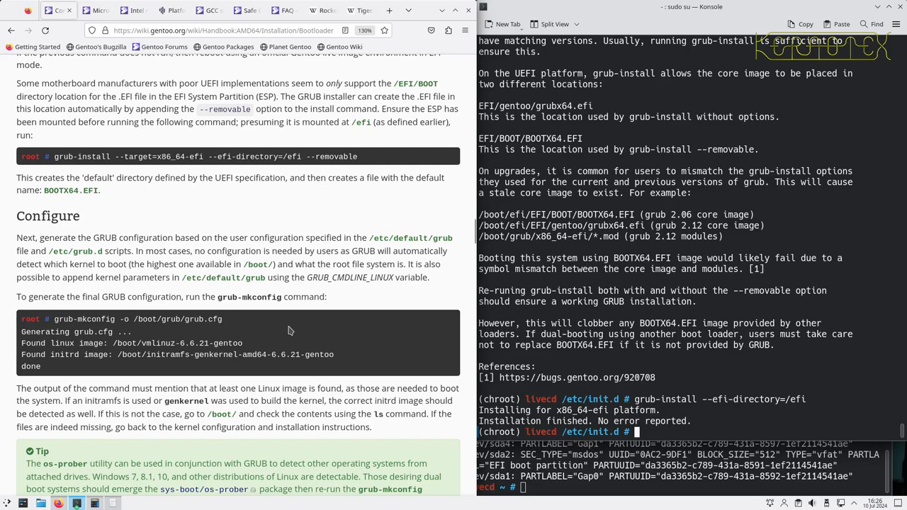
mouse_move(239, 301)
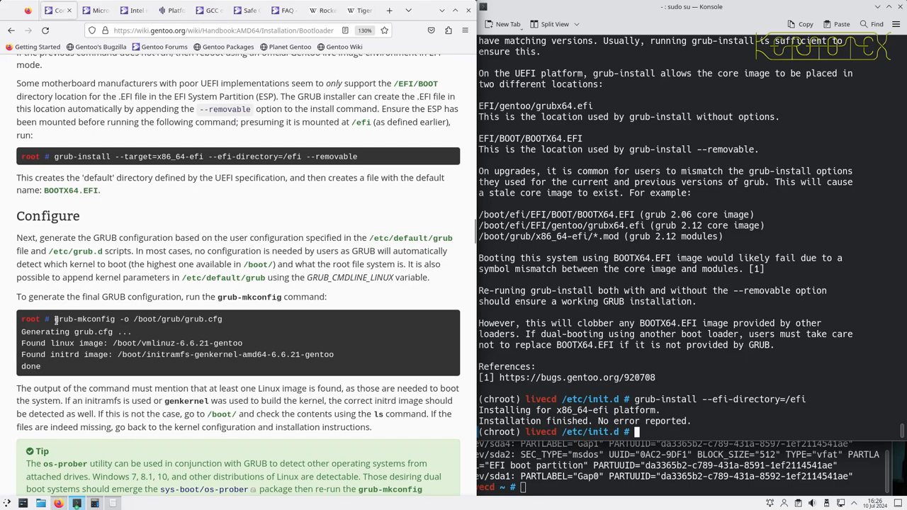
Select the grub-mkconfig -o /boot/grub/grub.cfg command in the handbook's Configure box
left_click_drag(55, 319, 222, 319)
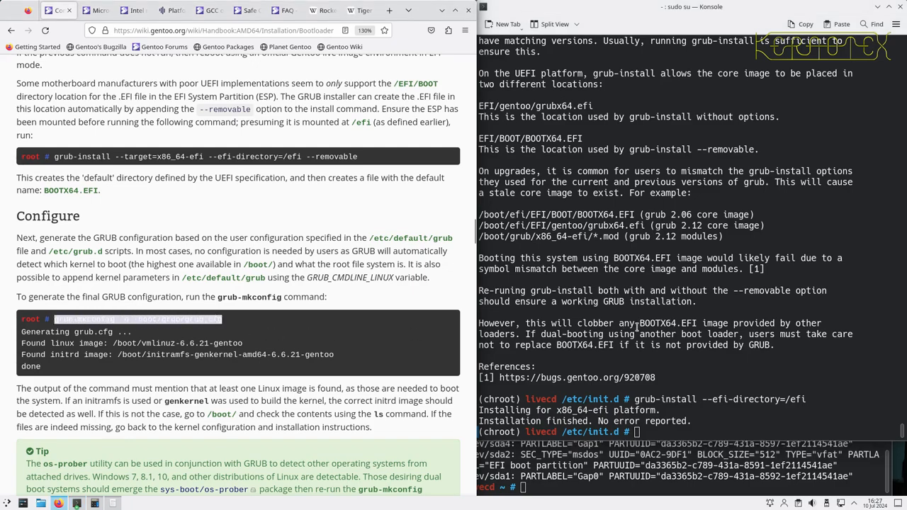
Run grub-mkconfig -o /boot/grub/grub.cfg, generating the config with the 6.6.38 kernel entry
type("grub-mkconfig -o /boot/grub/grub.cfg")
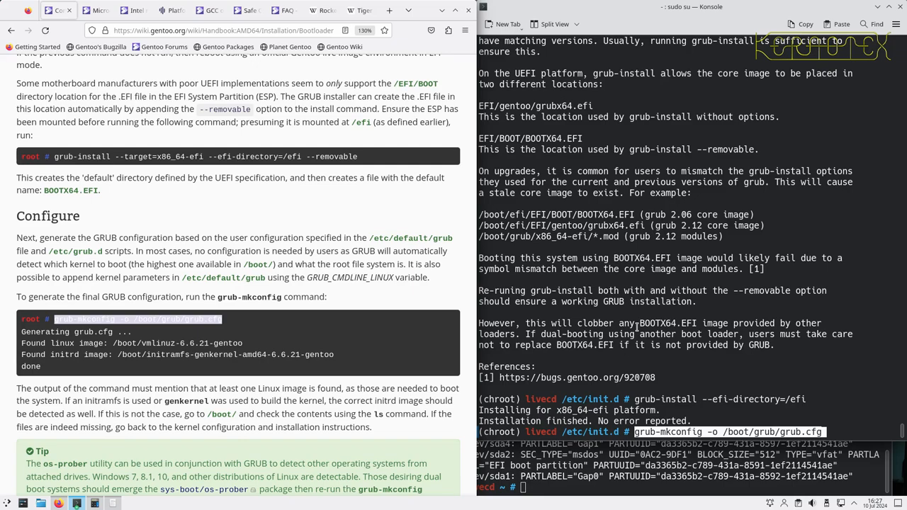
key("Return")
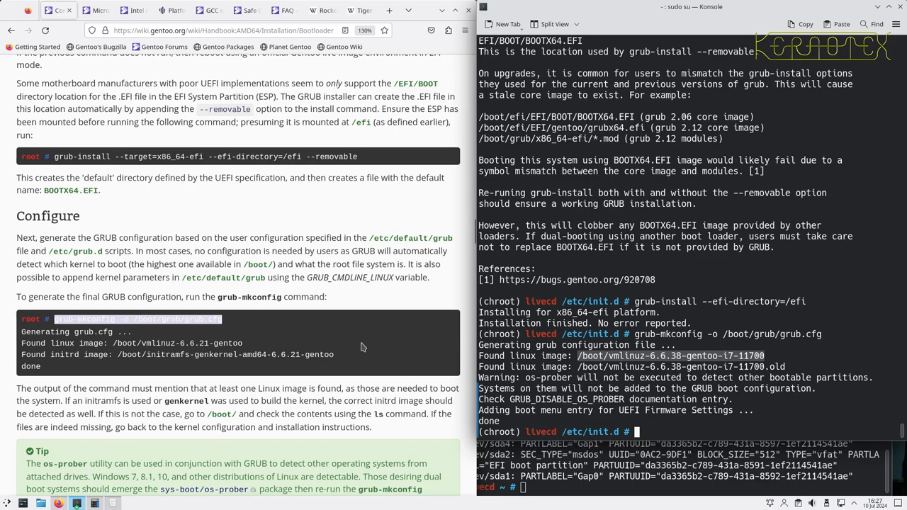
Scroll the handbook past LILO, efibootmgr and Secure Boot to 'Rebooting the system'
scroll("down", 3)
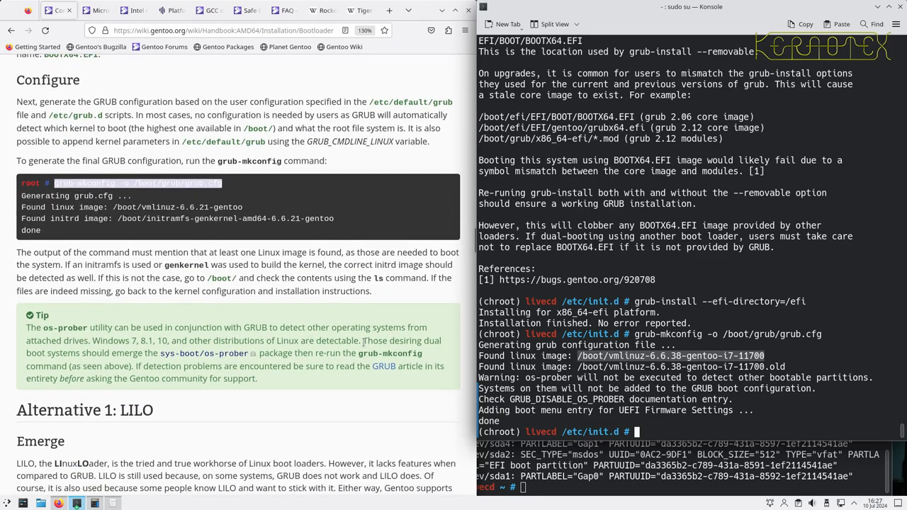
scroll("down", 3)
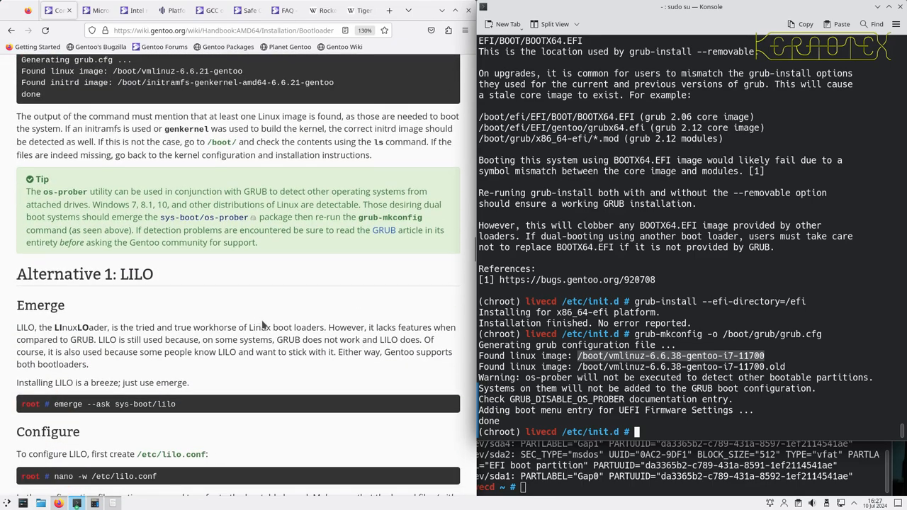
scroll("down", 3)
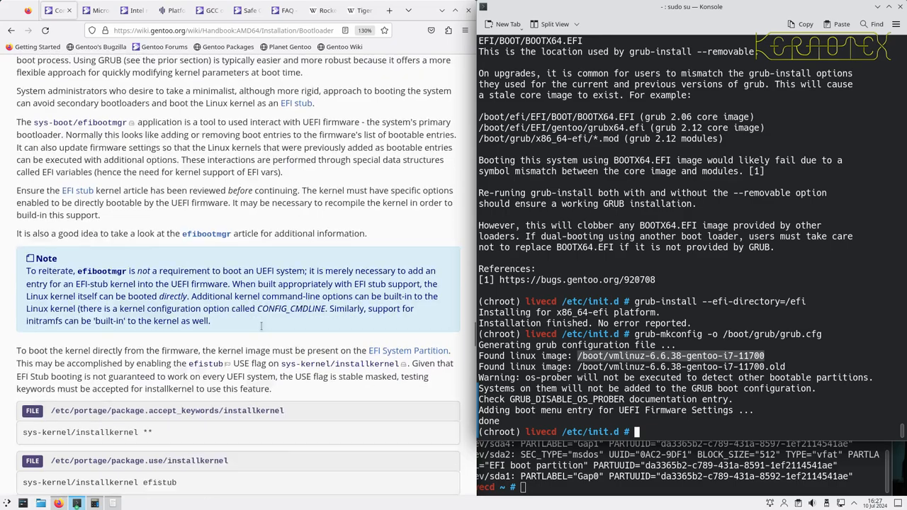
scroll("down", 3)
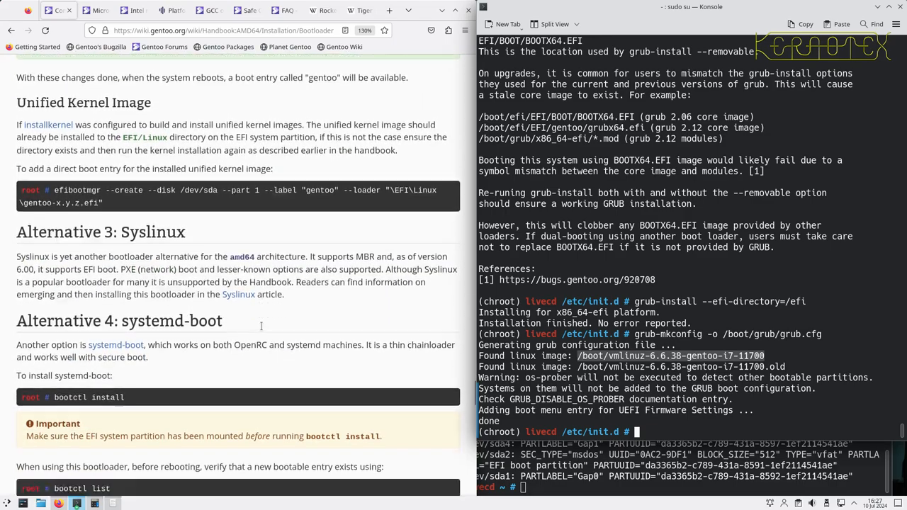
scroll("down", 3)
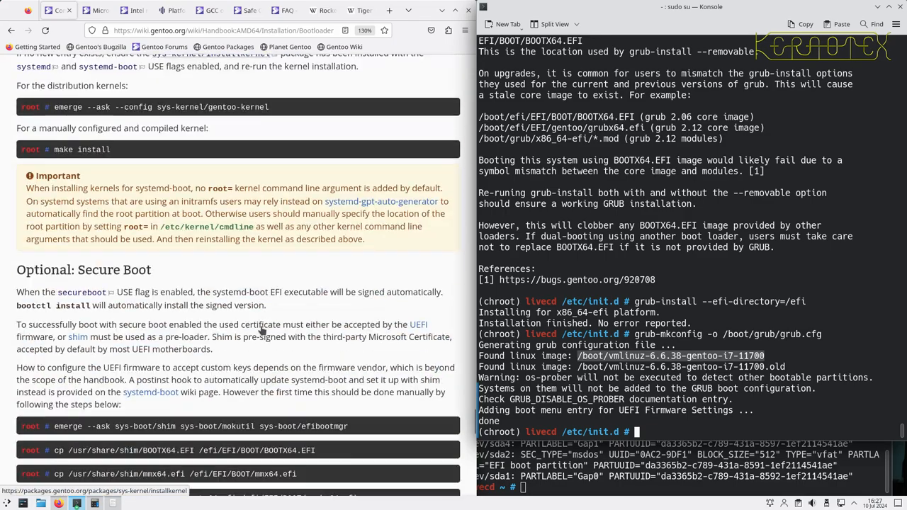
scroll("down", 3)
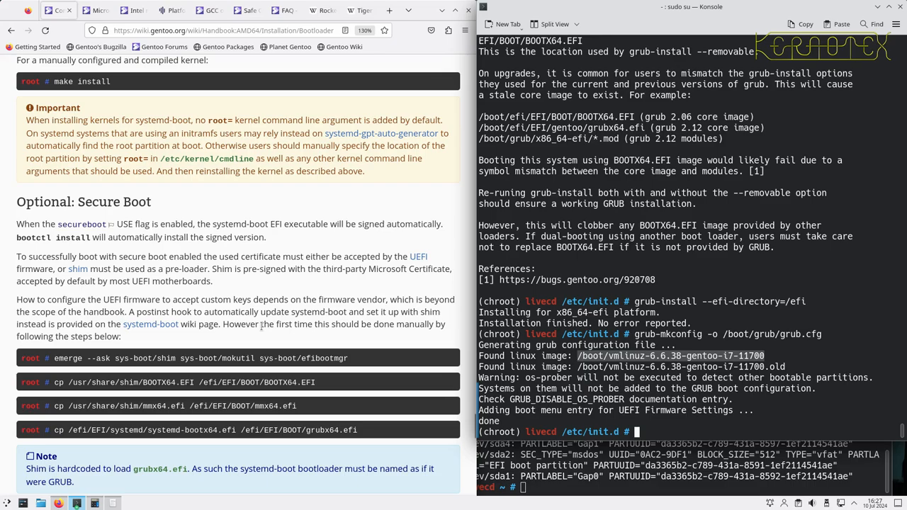
scroll("down", 3)
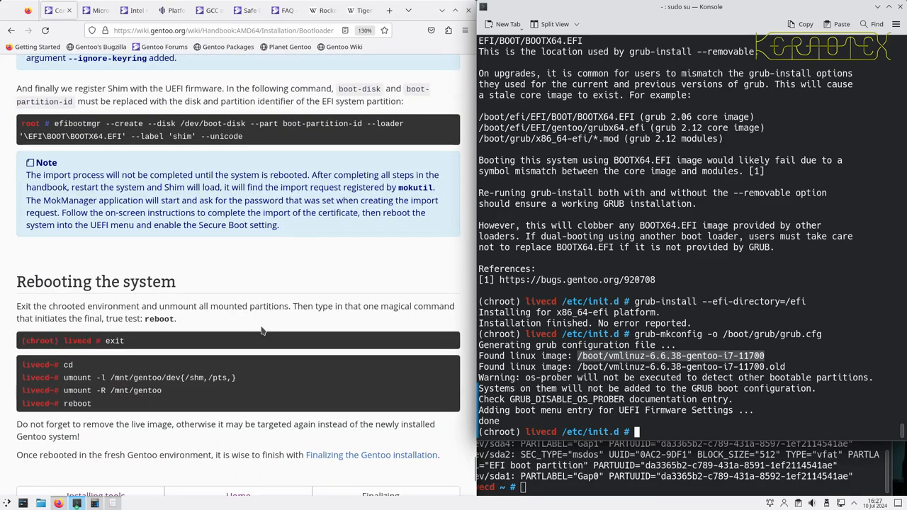
scroll("down", 3)
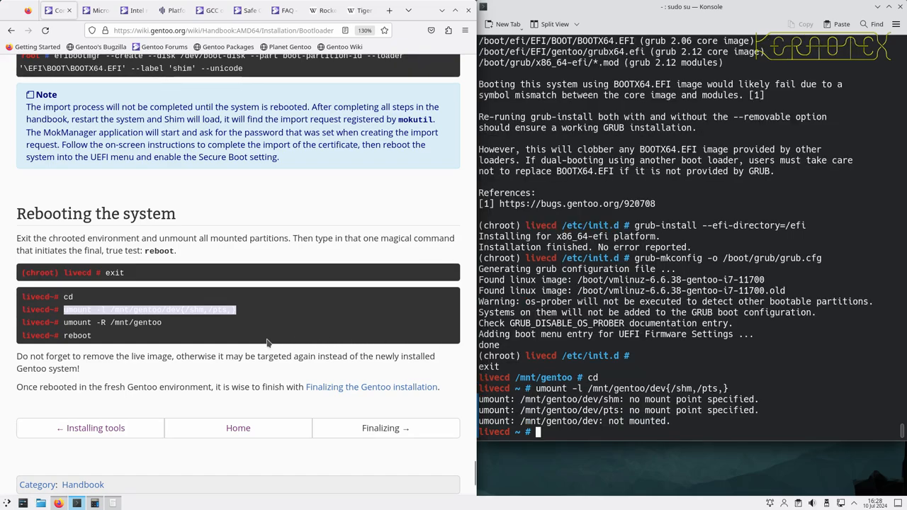
mouse_move(63, 329)
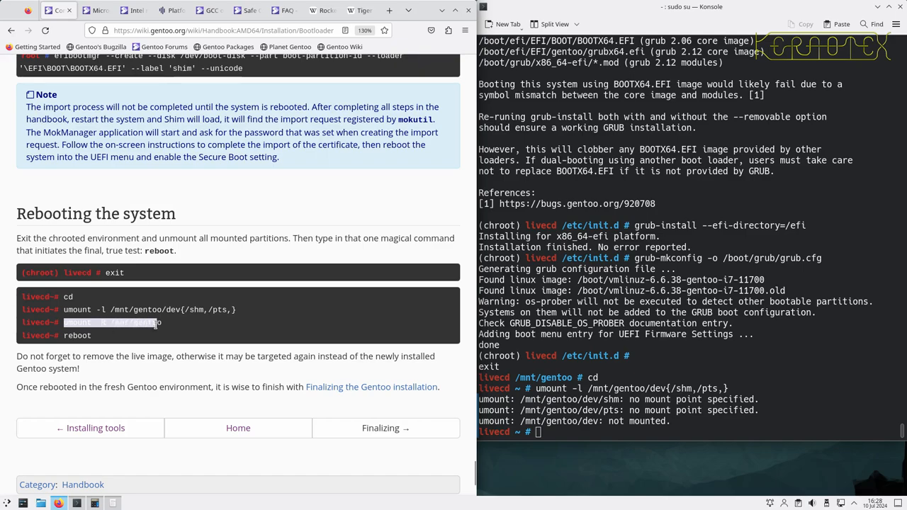
Run umount -R /mnt/gentoo to recursively unmount the Gentoo filesystems
type("umount -R /mnt/gentoo")
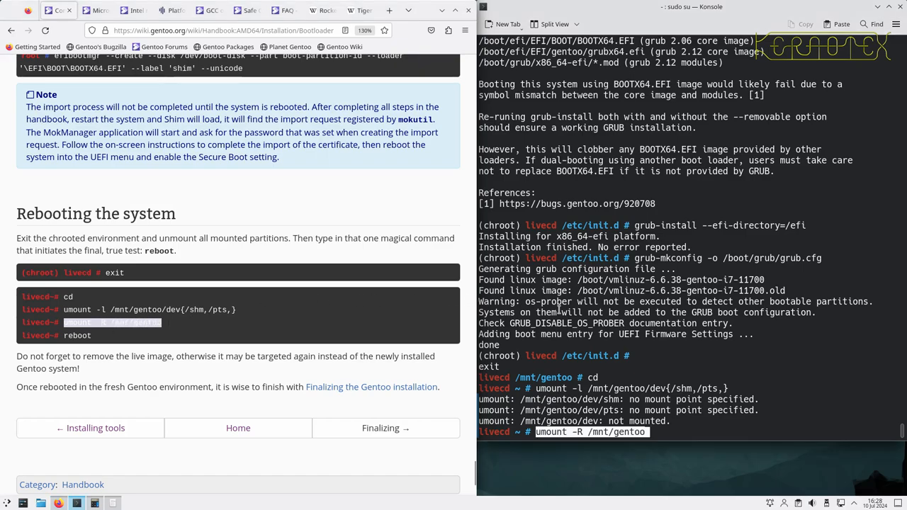
key("Return")
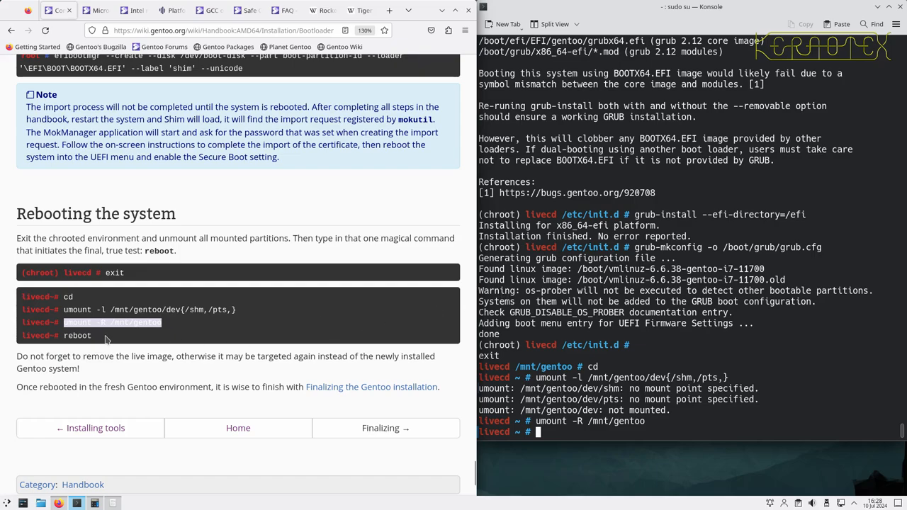
mouse_move(82, 338)
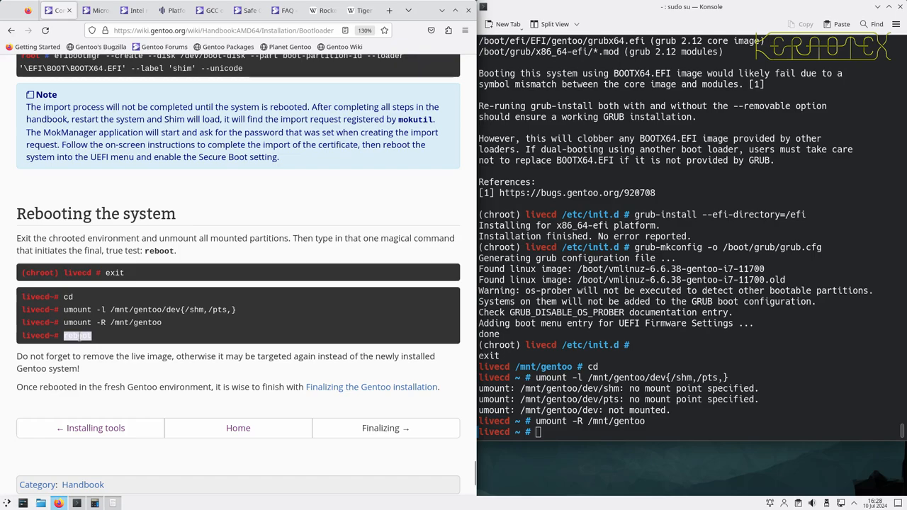
mouse_move(383, 434)
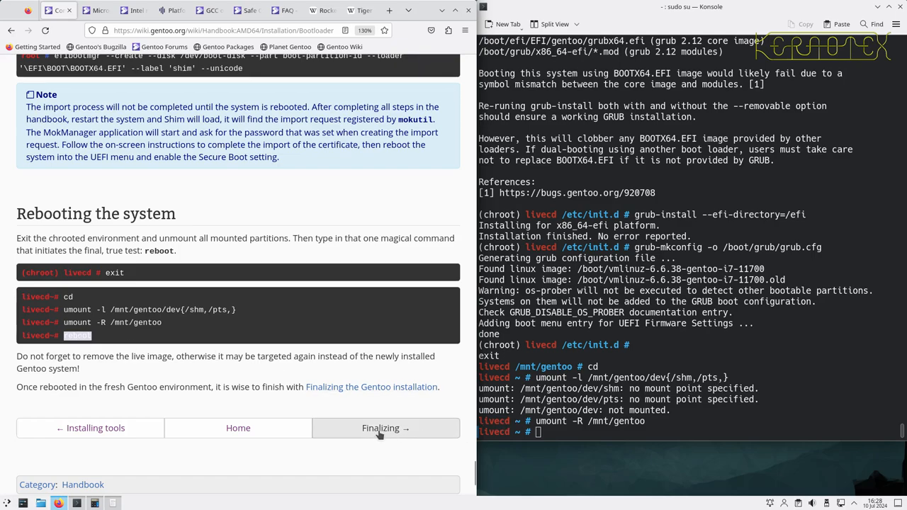
Go to the handbook's Finalizing page and skim through it
left_click(379, 428)
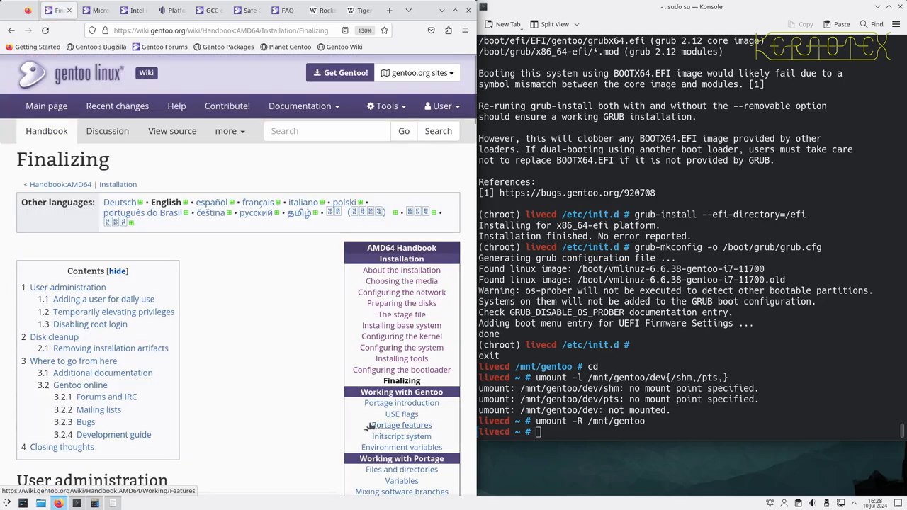
scroll("down", 3)
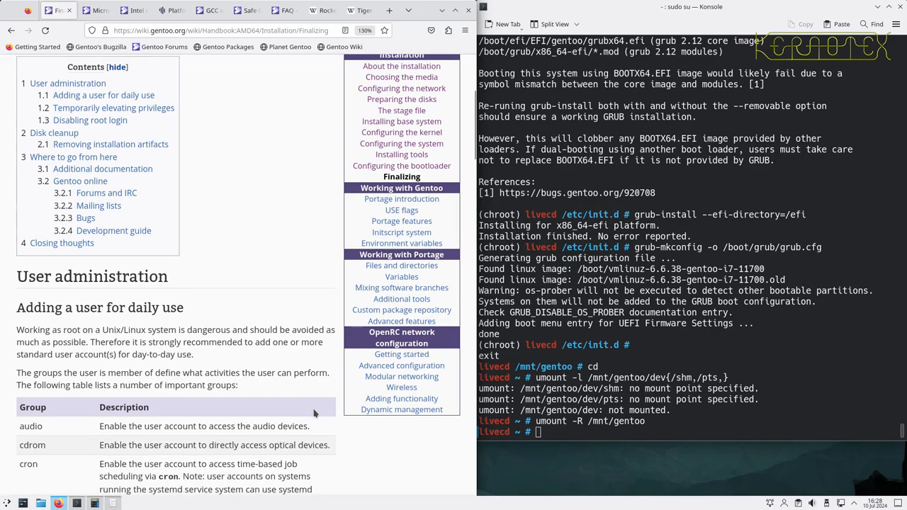
scroll("down", 3)
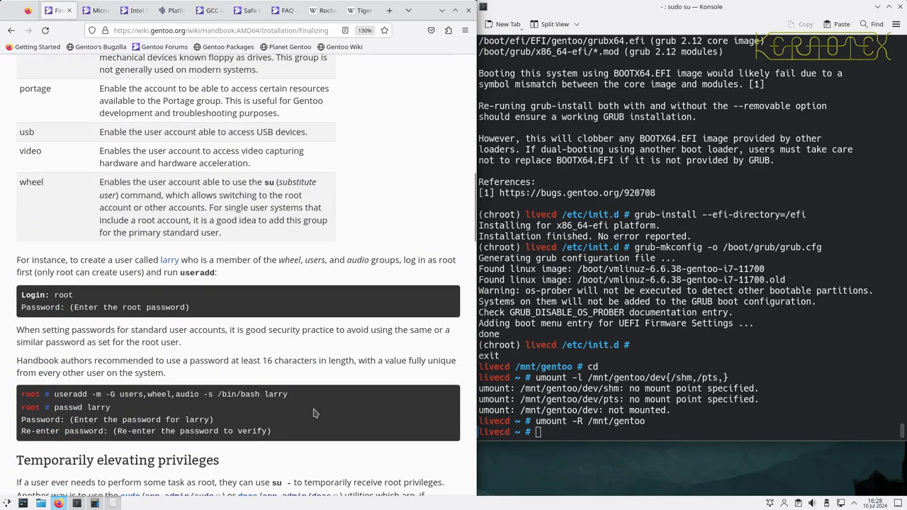
scroll("down", 3)
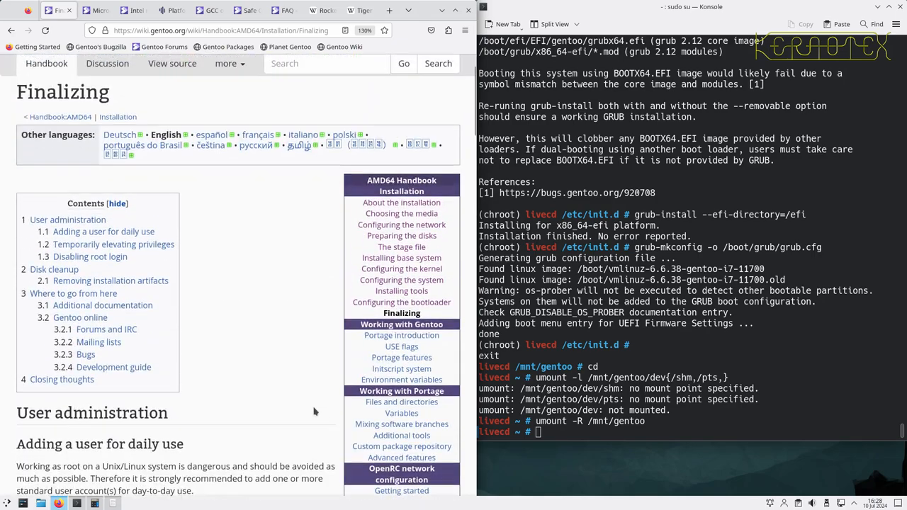
scroll("up", 3)
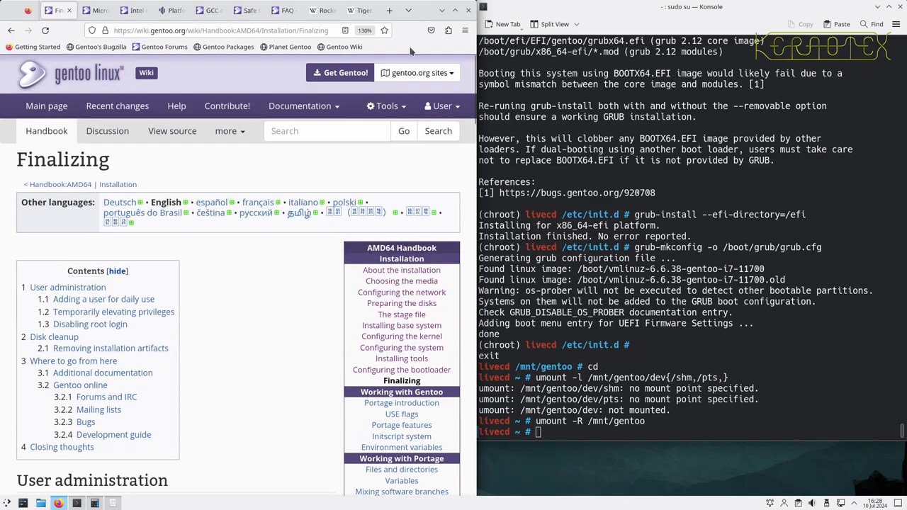
Leave reboot typed at the livecd prompt without running it
type("re")
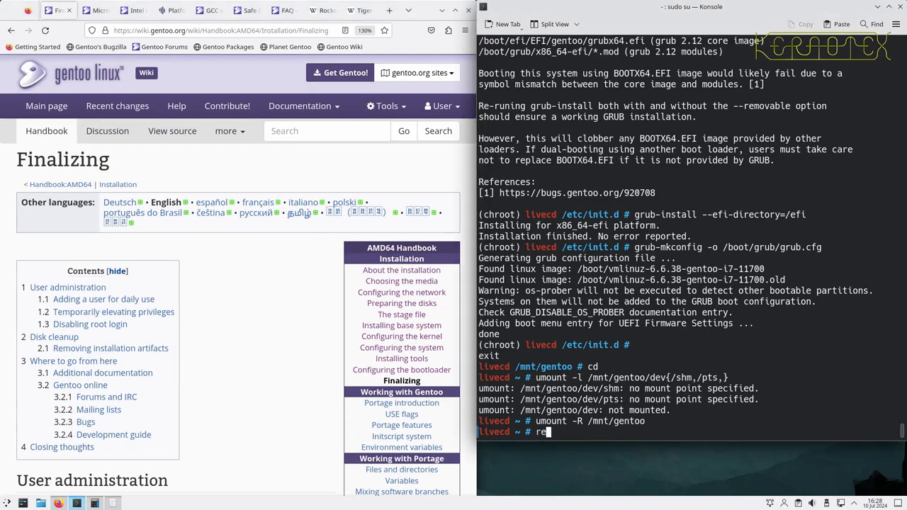
type("boot")
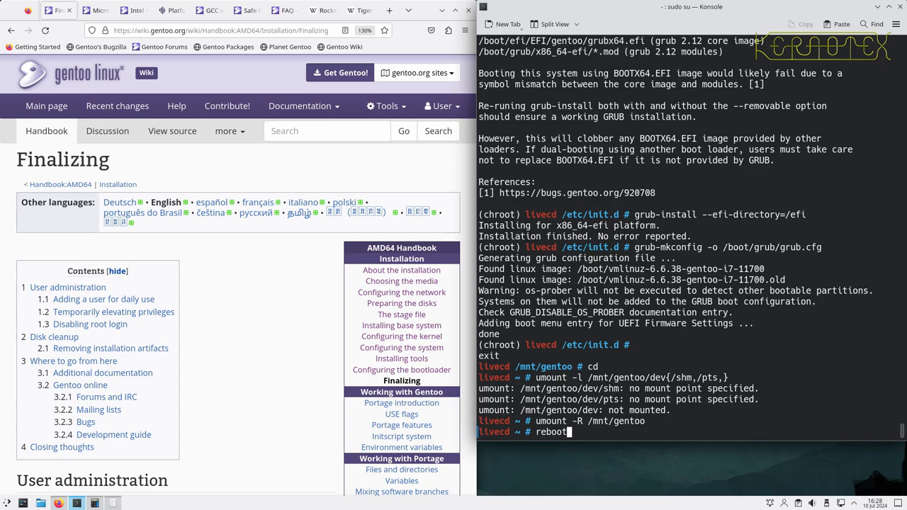